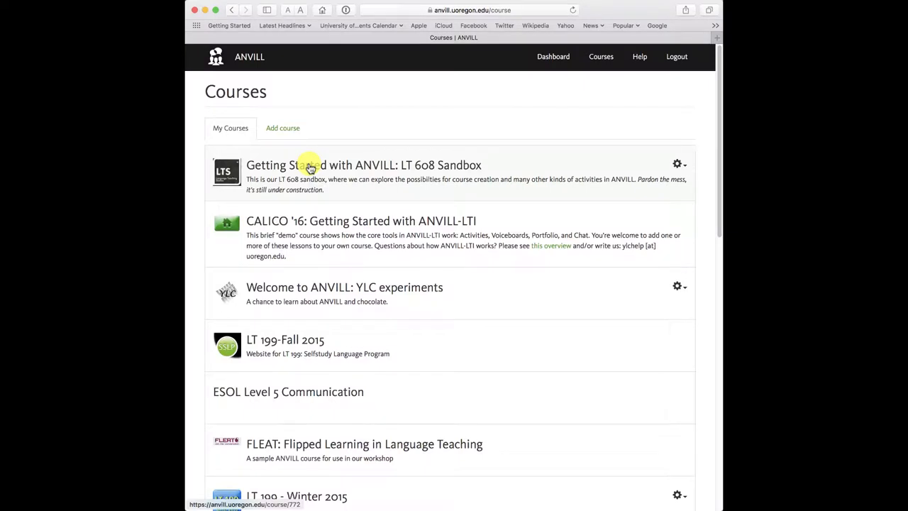
mouse_move(292, 164)
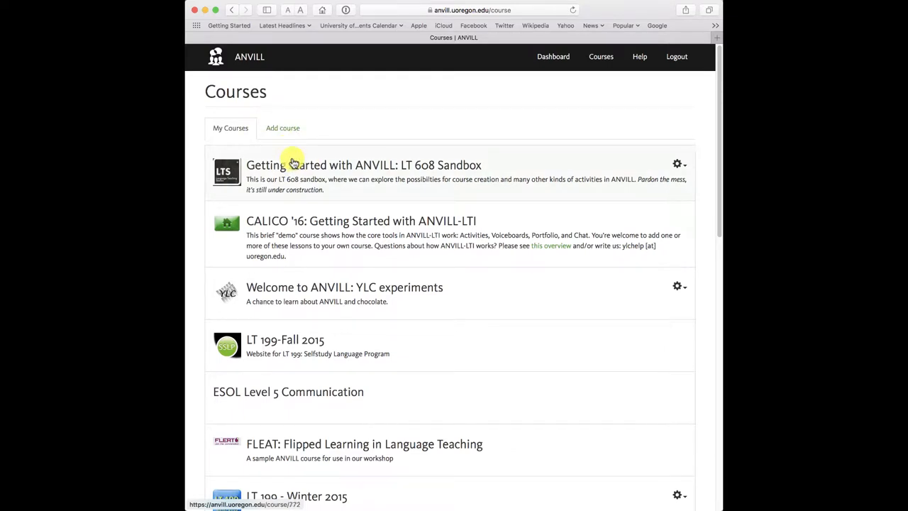
mouse_move(291, 169)
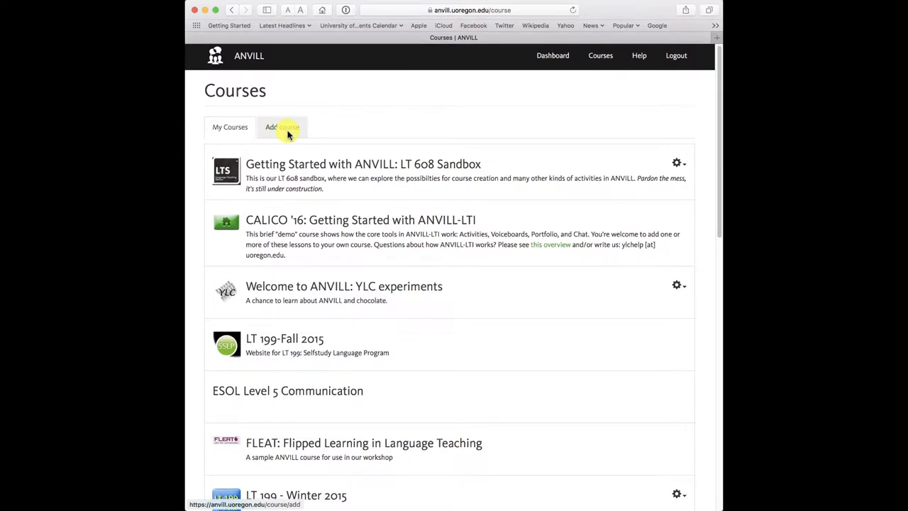
- Start a new course titled 'My Course-Jeff' with keyword CALL and show Course Audience settings
click(282, 127)
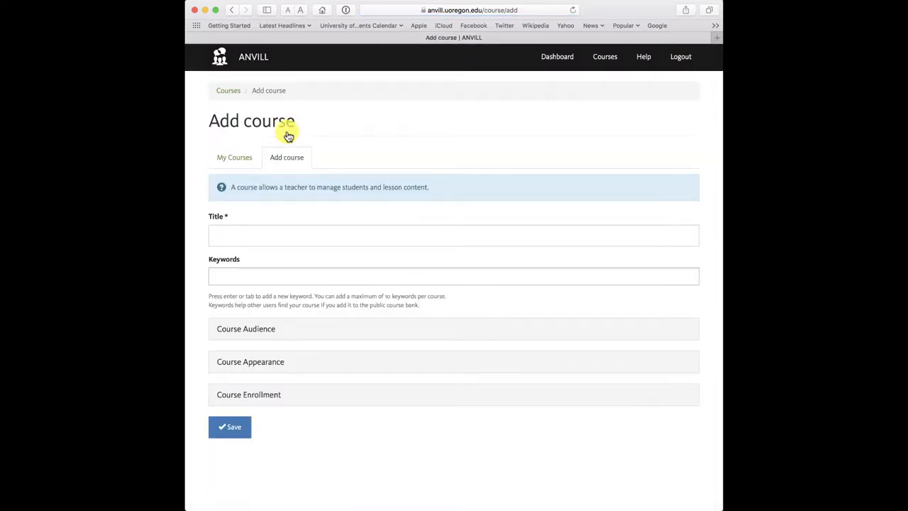
click(453, 234)
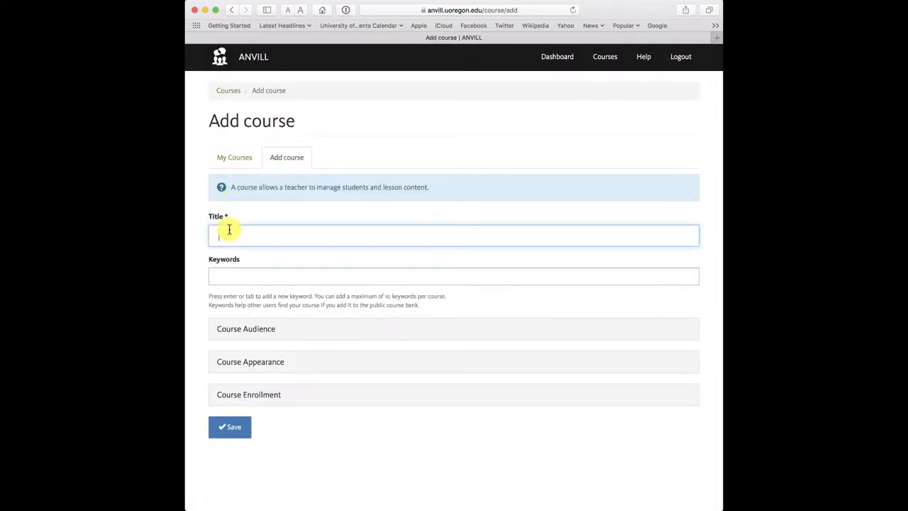
text(My Course-jeff)
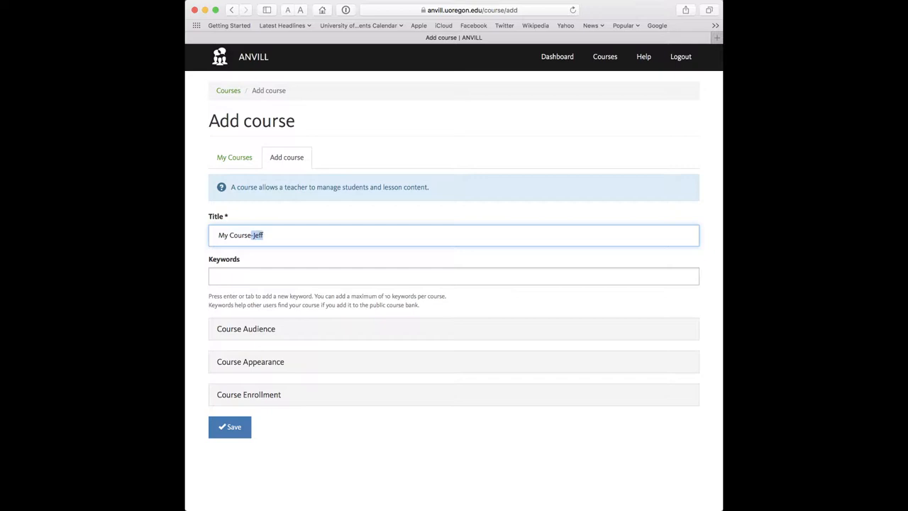
text(CA)
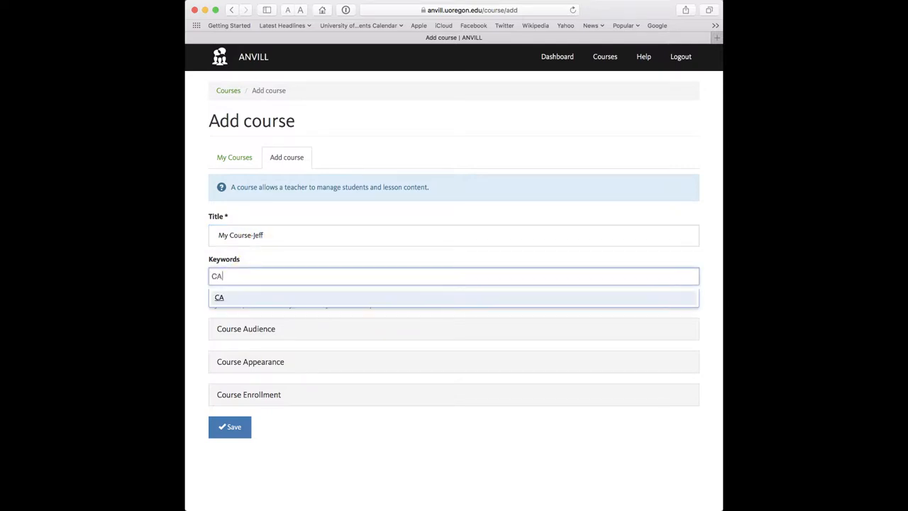
text(SLL)
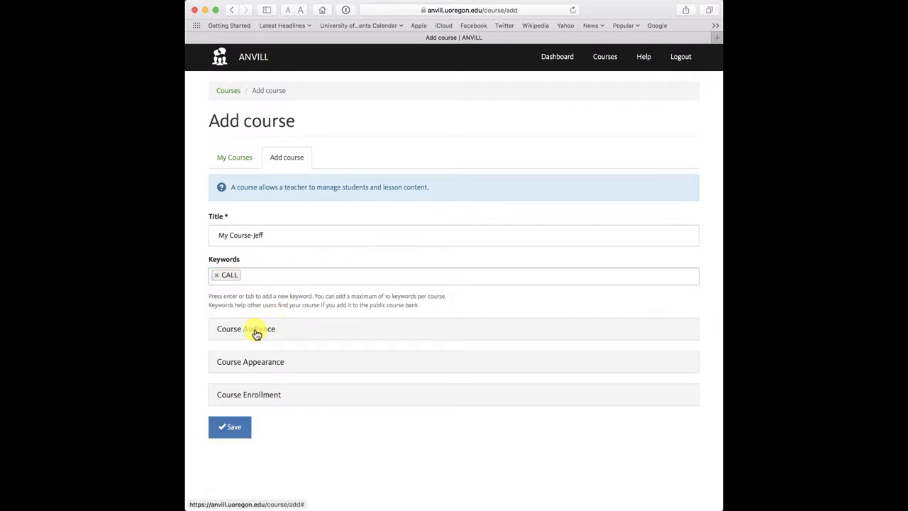
click(255, 328)
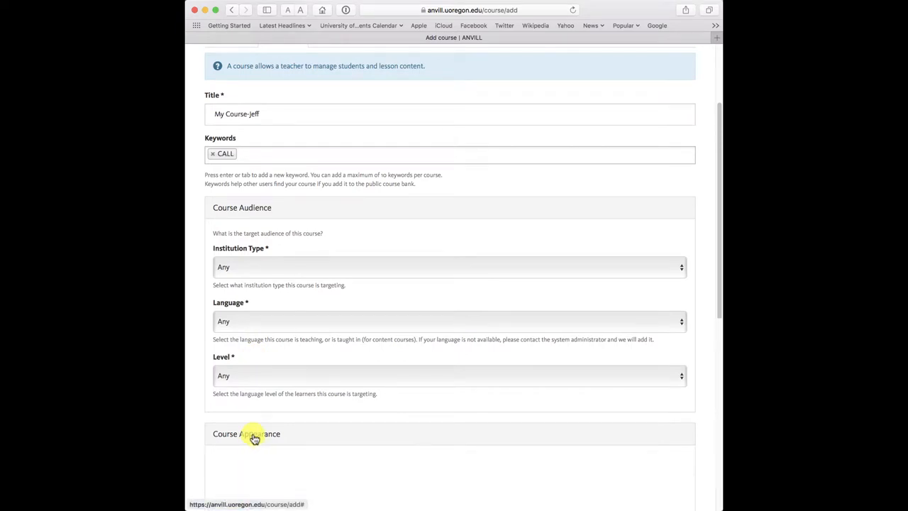
- Enter the course description 'This course is for LTS Students.' under Course Appearance
scroll(down, 3)
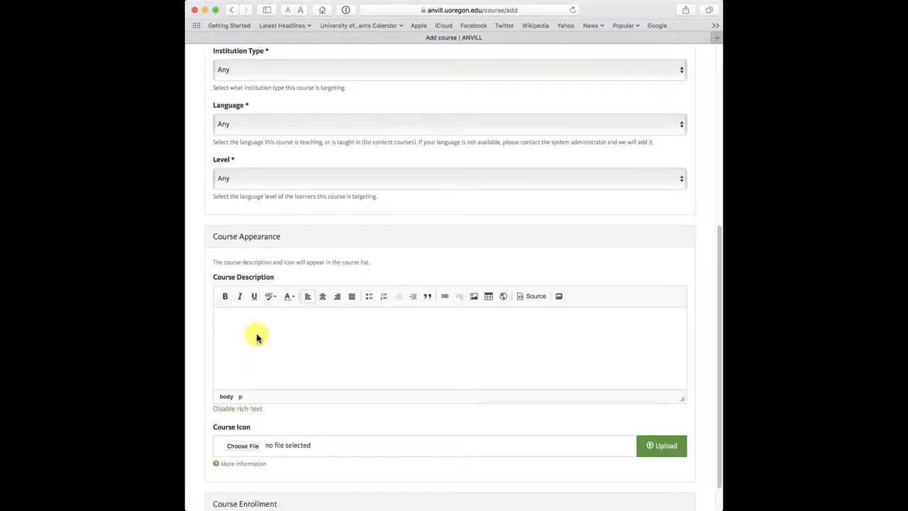
text(This)
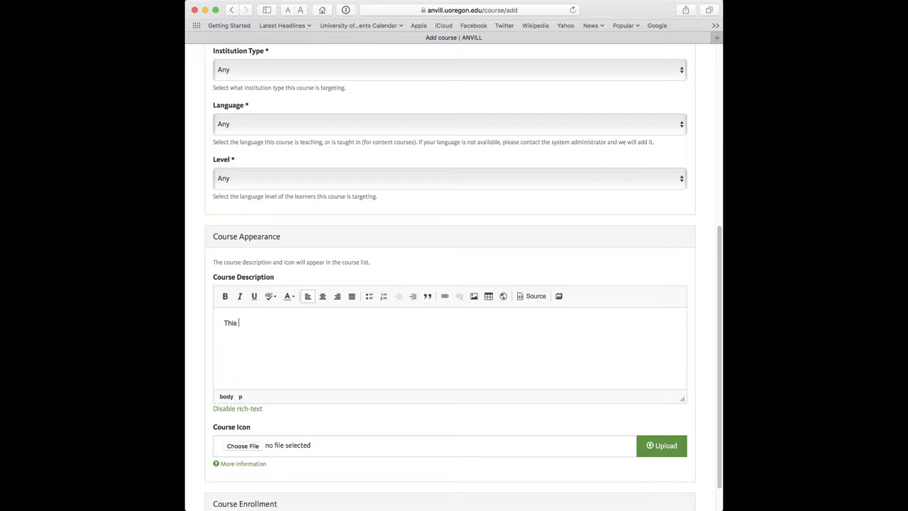
text(course is f)
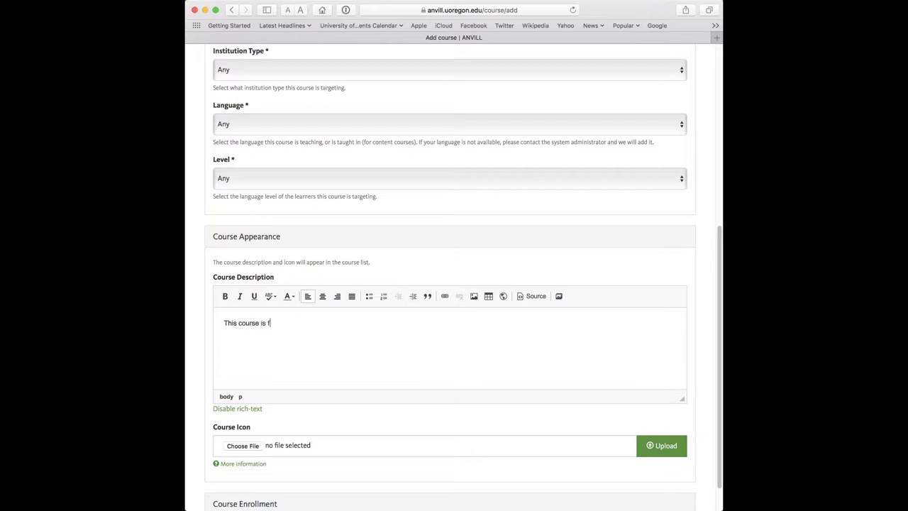
text(or LTS ST)
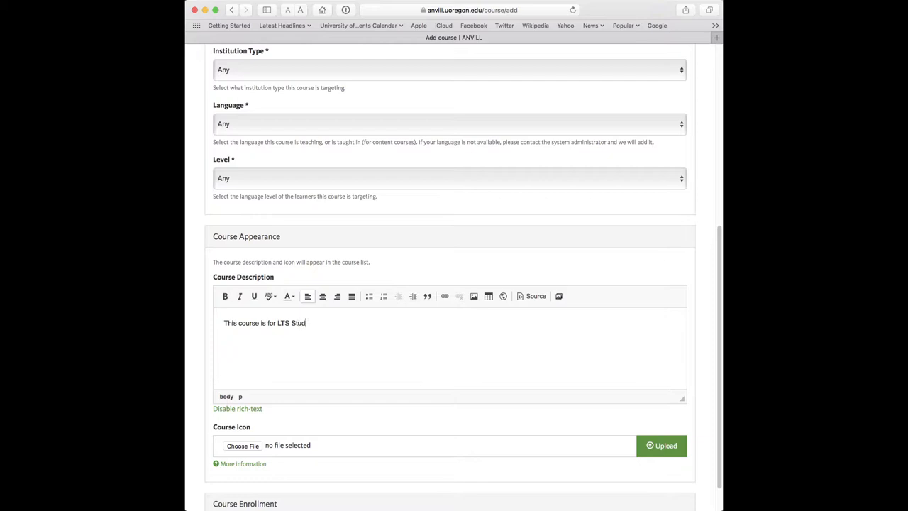
text(ents.)
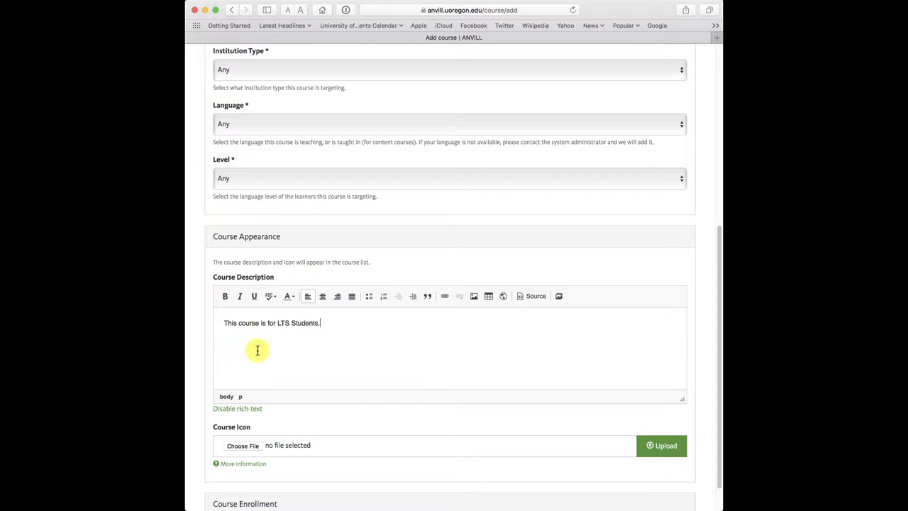
scroll(down, 3)
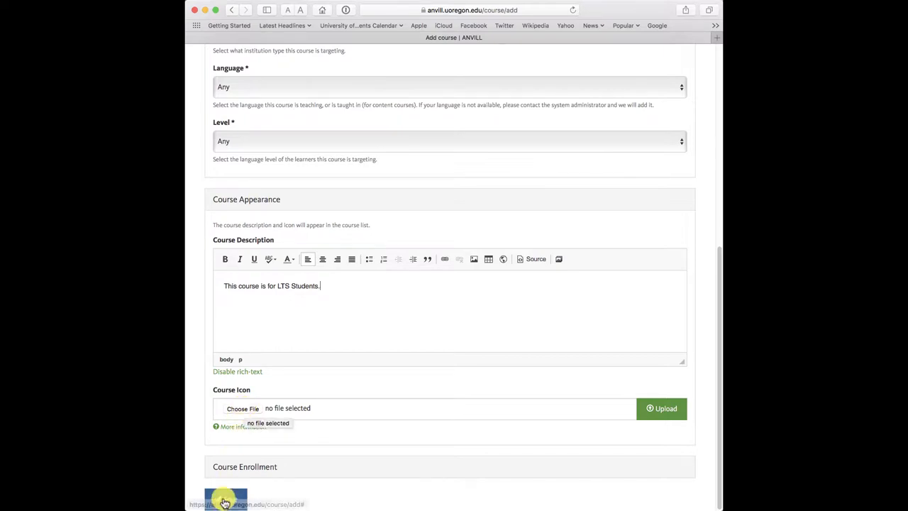
- Save the new course and open its Edit tab
click(226, 497)
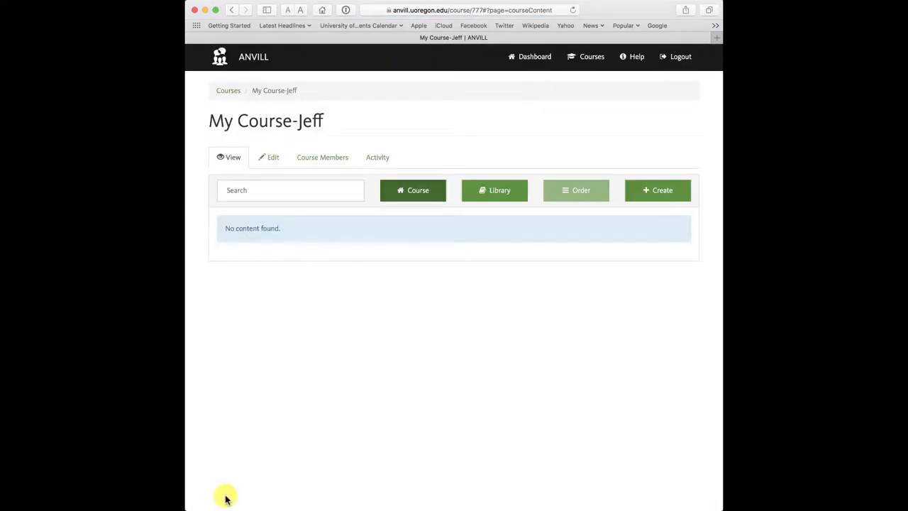
mouse_move(334, 388)
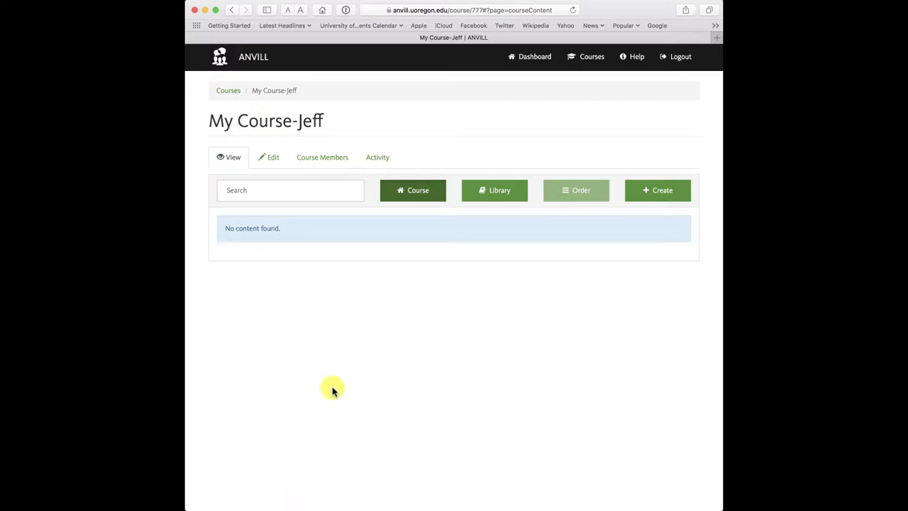
click(273, 156)
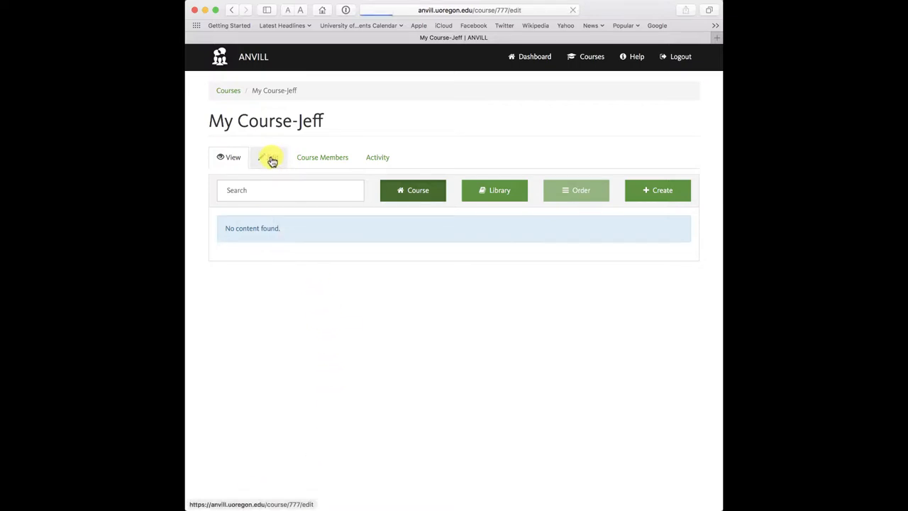
- Rename the course title to 'My Course-Mike', save, and view the empty course page
click(272, 156)
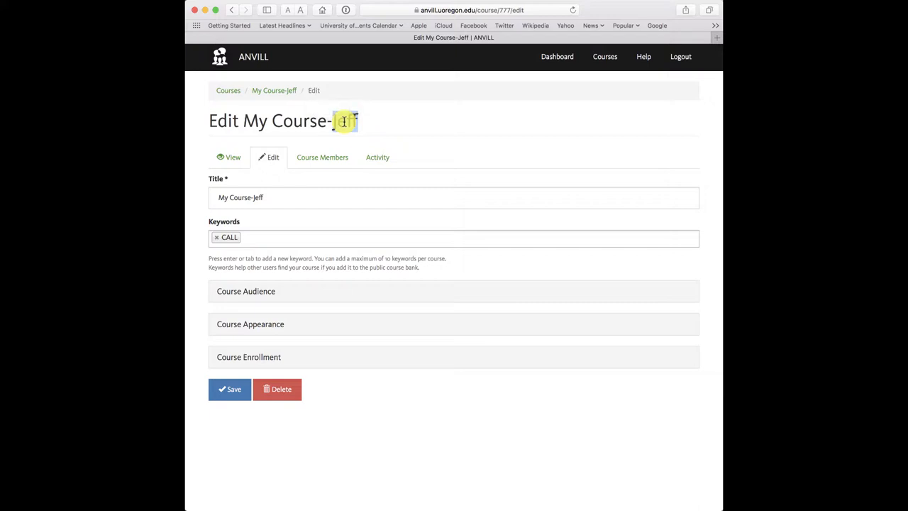
click(259, 197)
text(Mik)
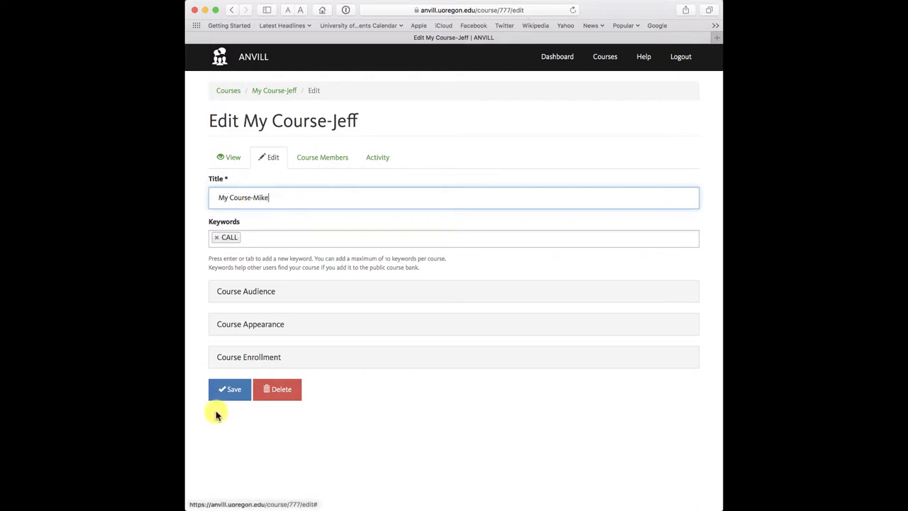
click(229, 389)
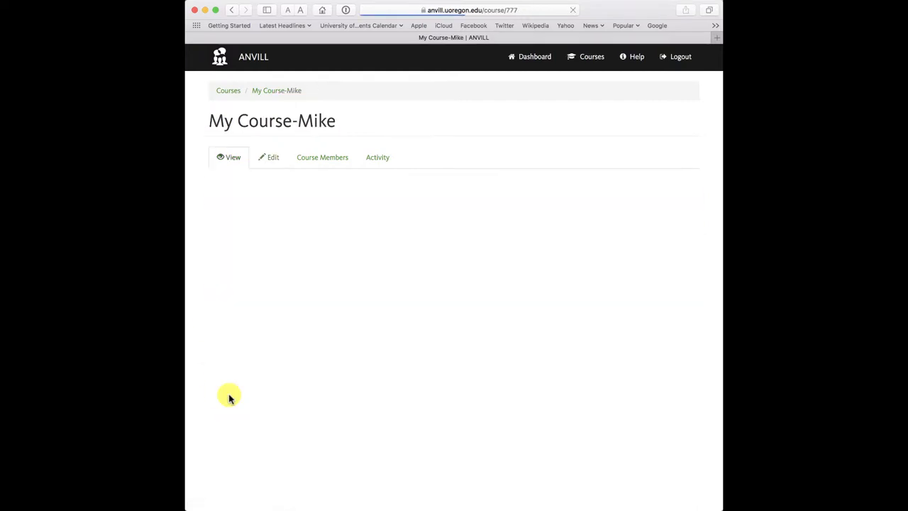
click(232, 156)
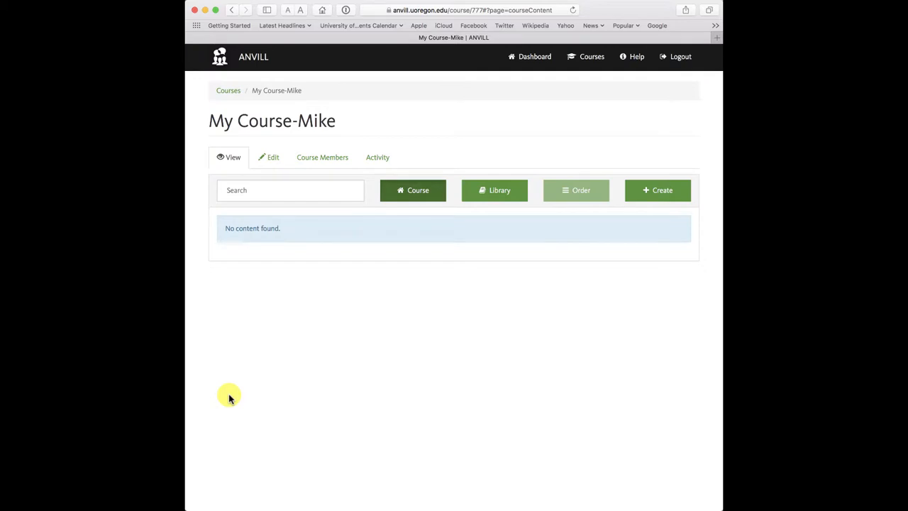
mouse_move(587, 57)
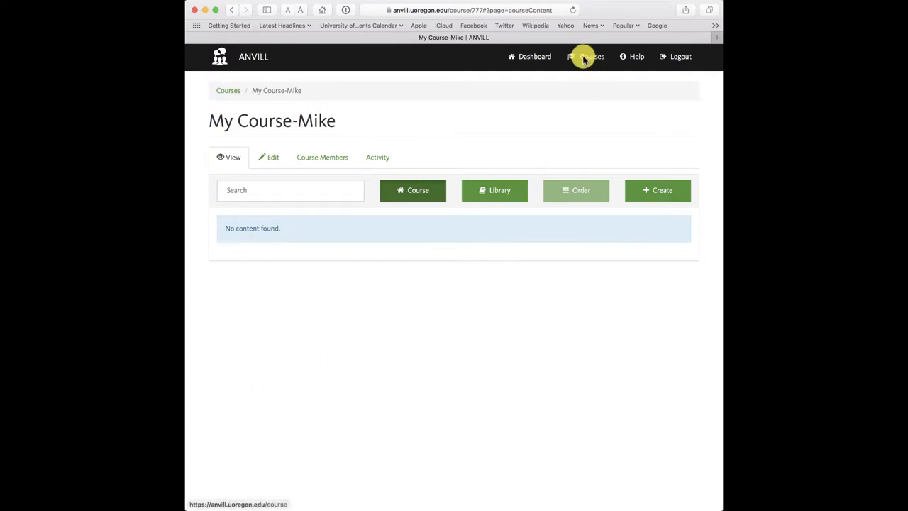
- Navigate back to the course list and open the LT 608 Sandbox course
click(593, 57)
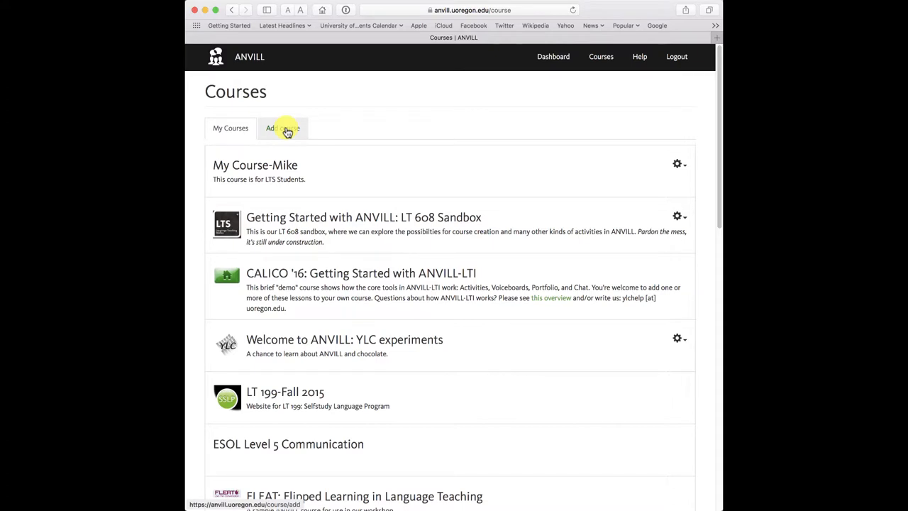
click(282, 127)
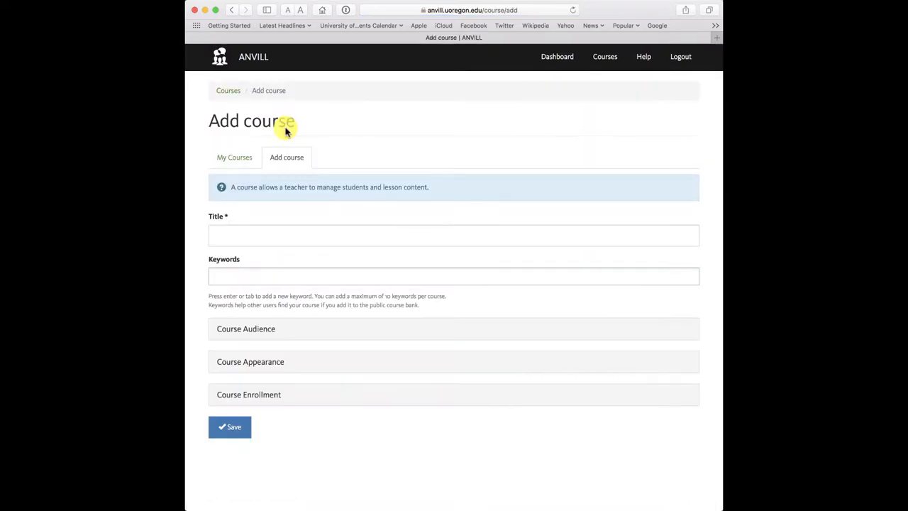
mouse_move(604, 57)
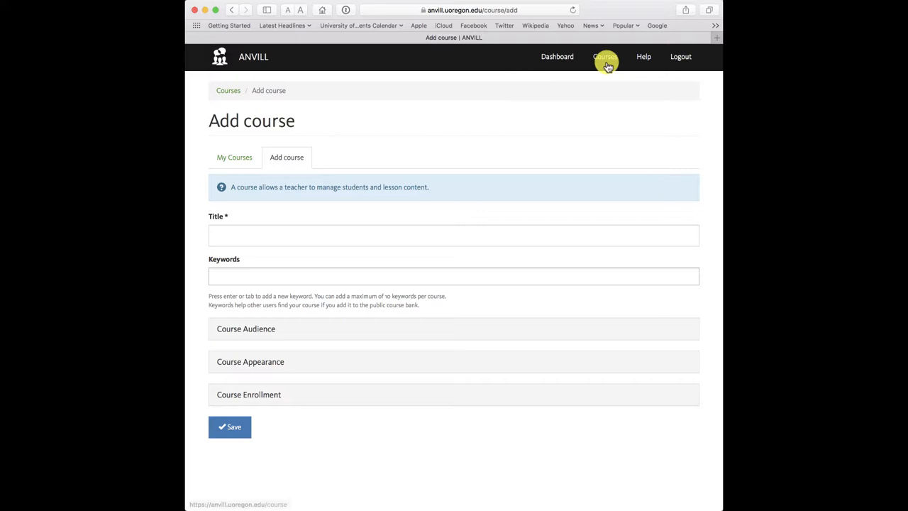
click(601, 57)
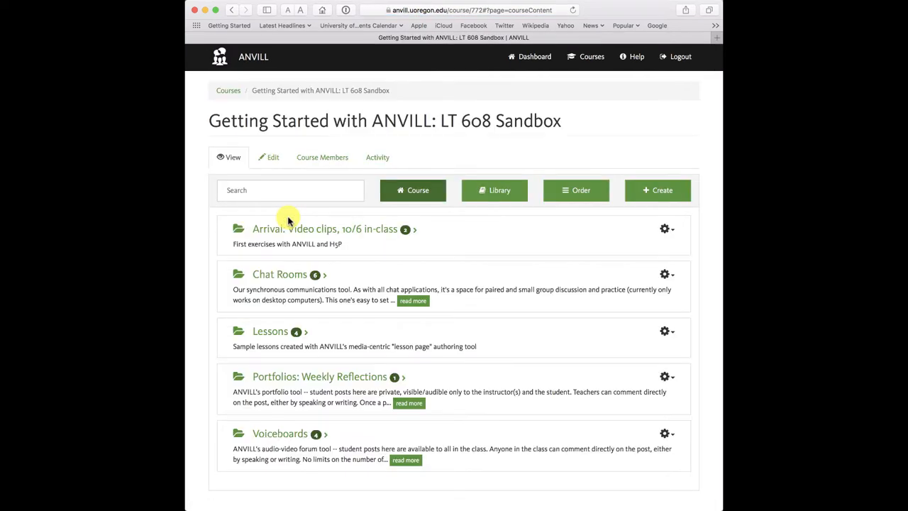
mouse_move(358, 245)
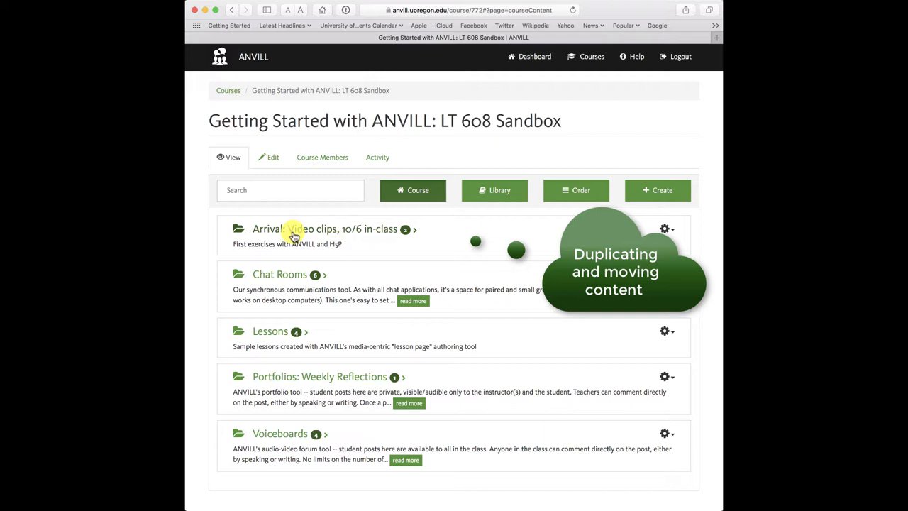
mouse_move(315, 234)
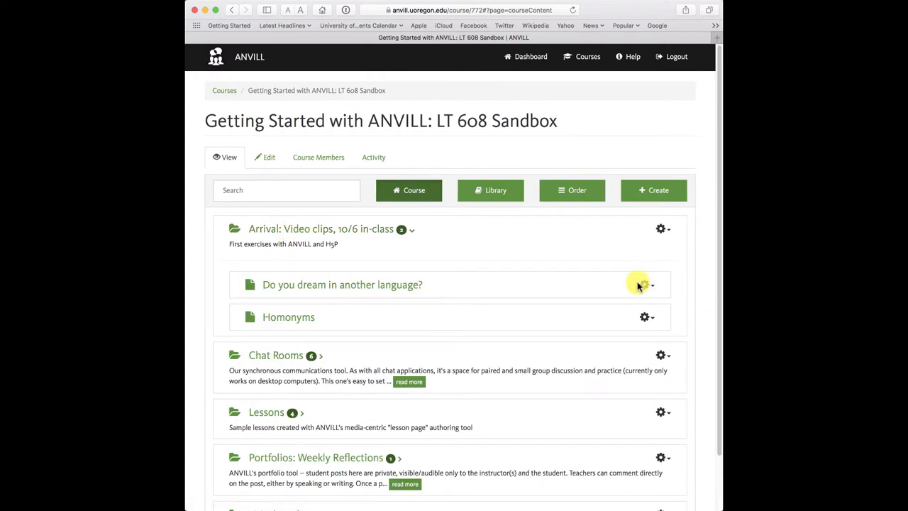
mouse_move(652, 260)
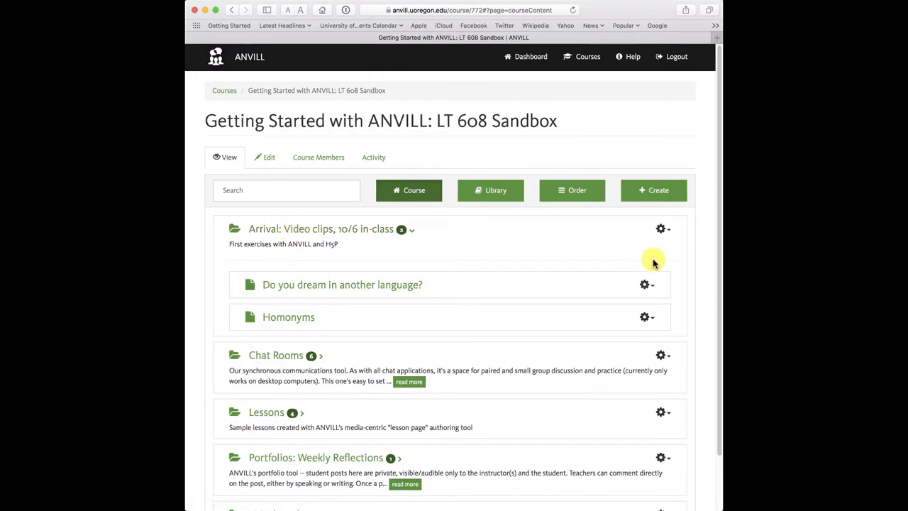
mouse_move(660, 229)
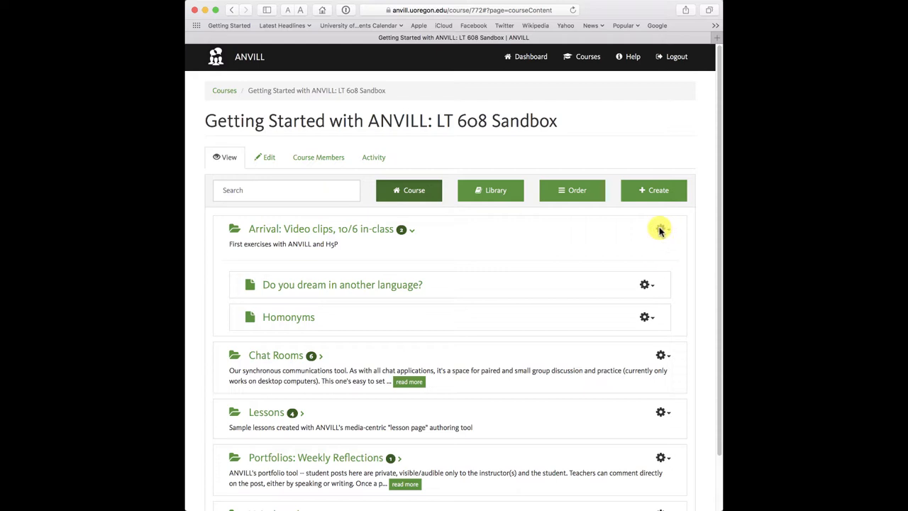
- Duplicate the 'Arrival: Video clips' folder from its gear menu and confirm with Yes
click(659, 229)
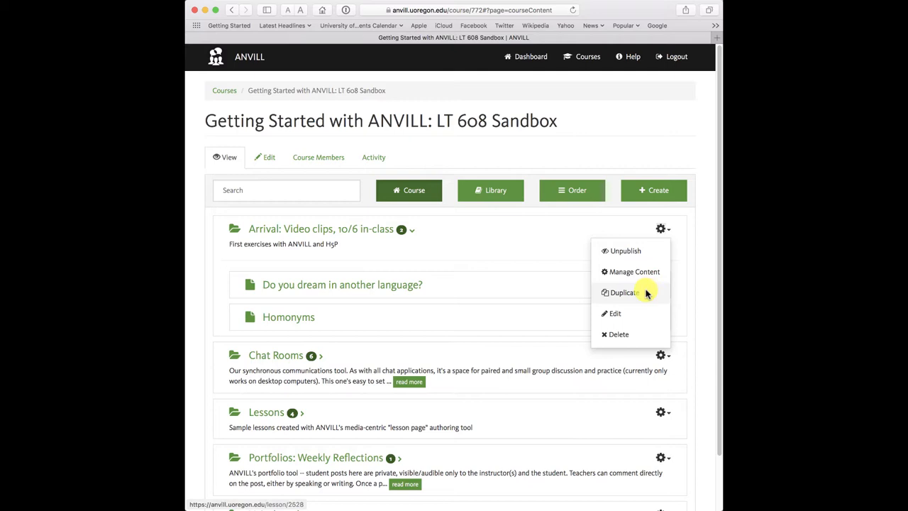
click(621, 292)
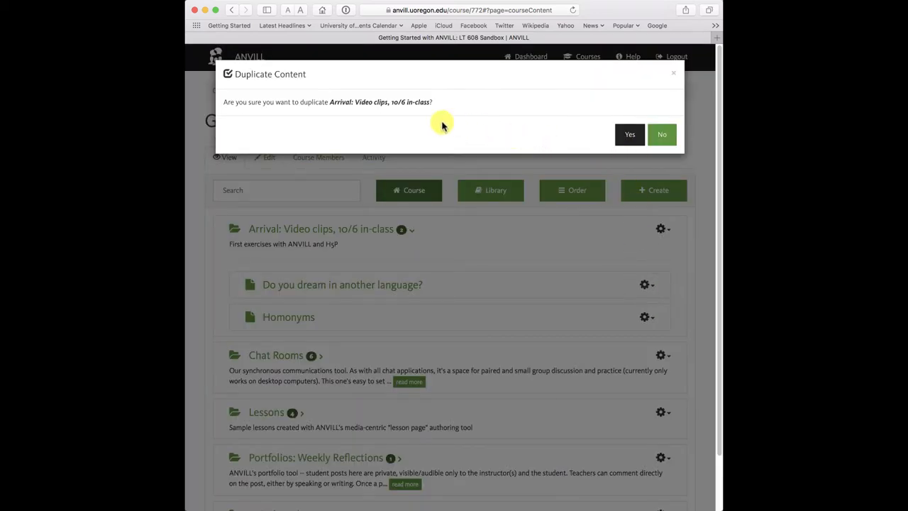
click(629, 134)
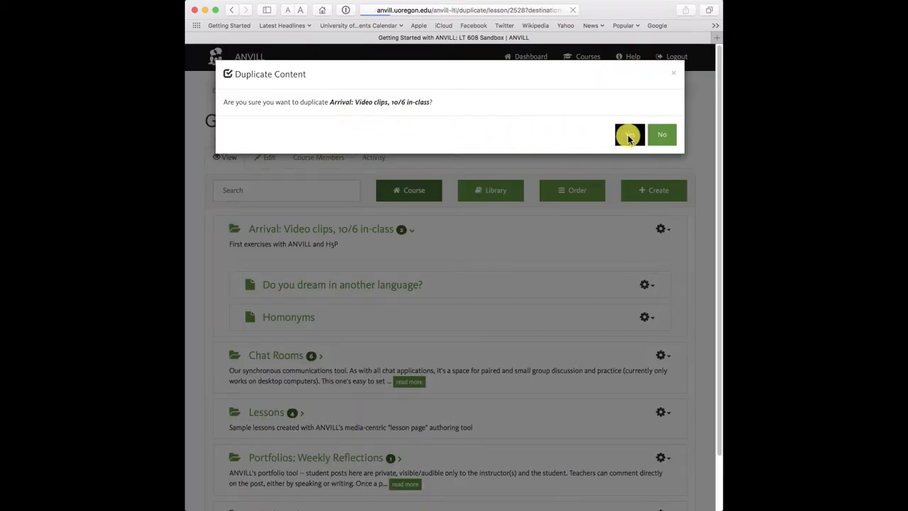
click(629, 134)
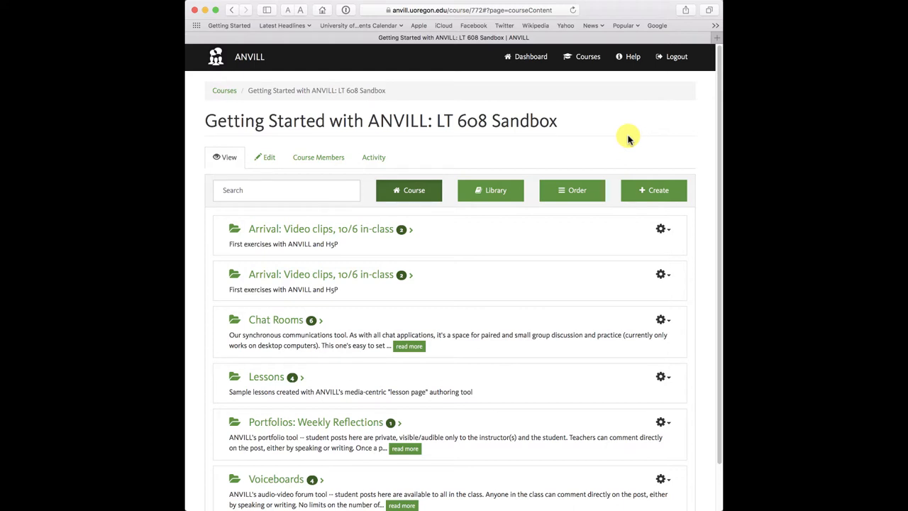
mouse_move(402, 275)
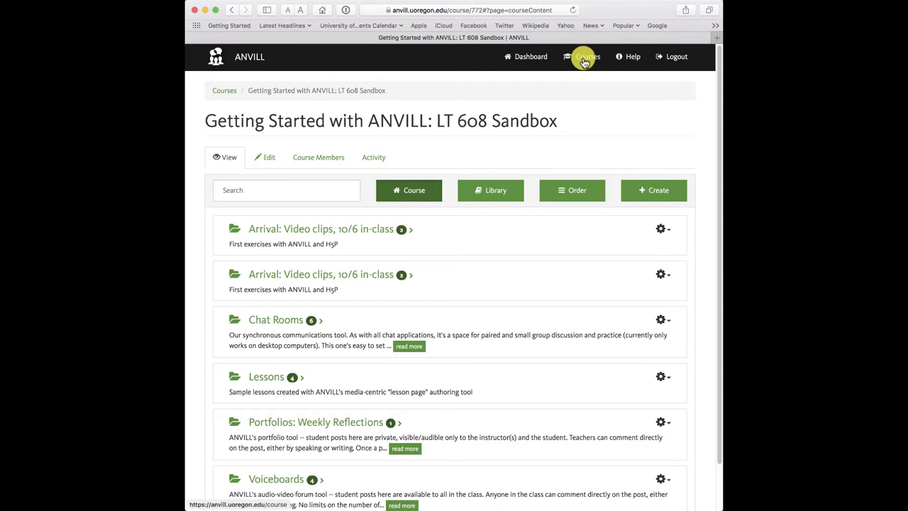
- Open My Course-Mike from the course list and show its content Library
click(587, 57)
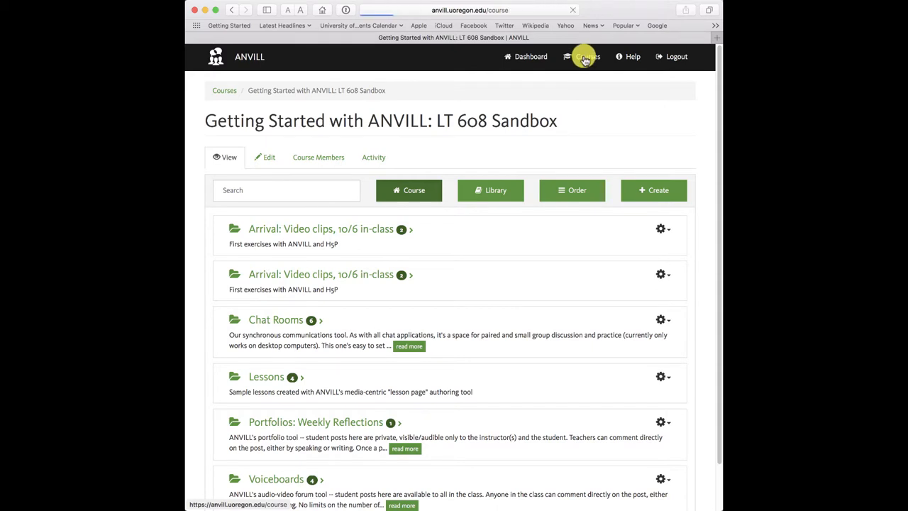
click(585, 56)
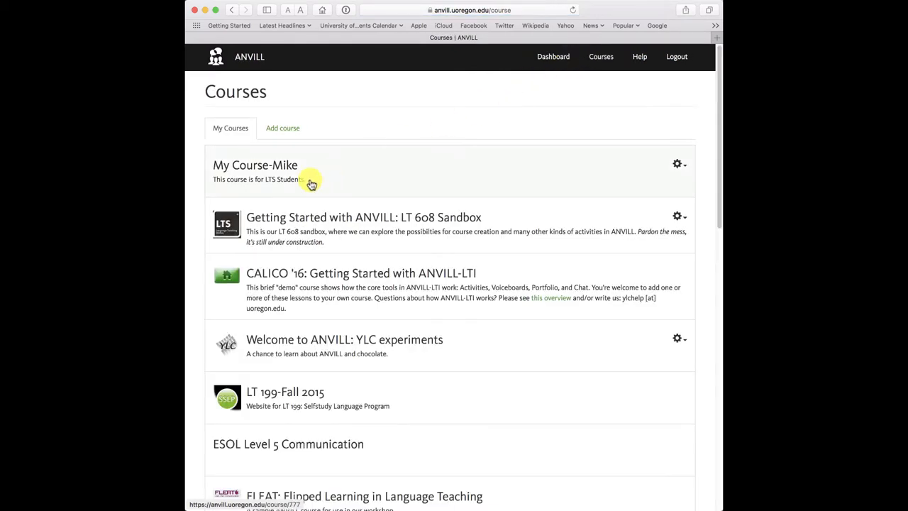
click(255, 164)
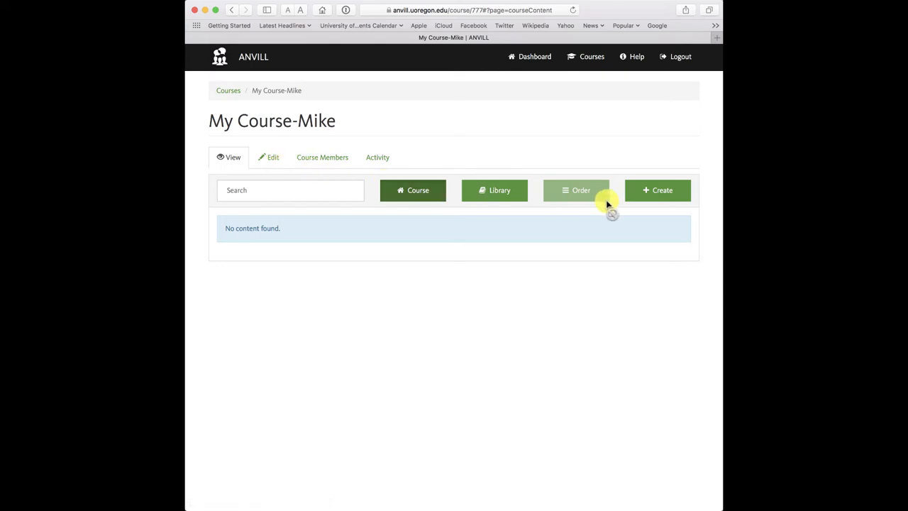
click(494, 190)
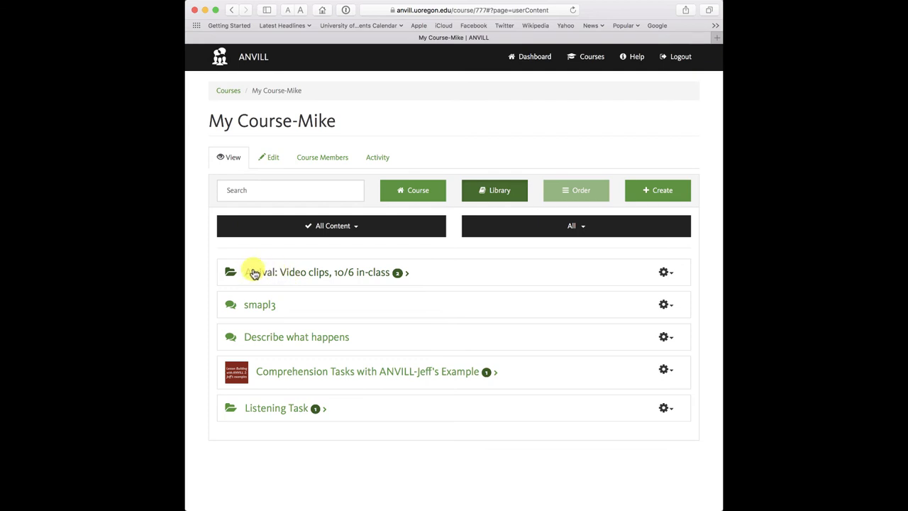
mouse_move(665, 272)
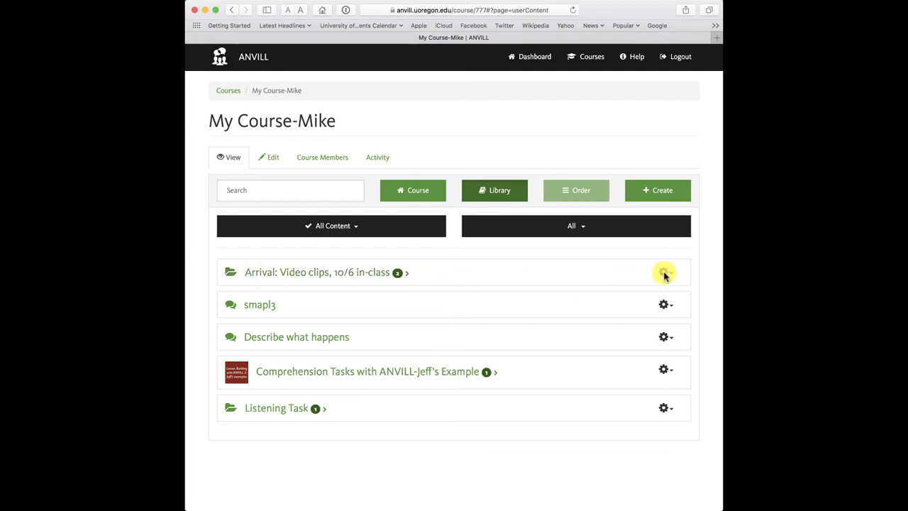
- Add 'Arrival: Video clips' to My Course-Mike from the gear menu, moving its content
click(664, 272)
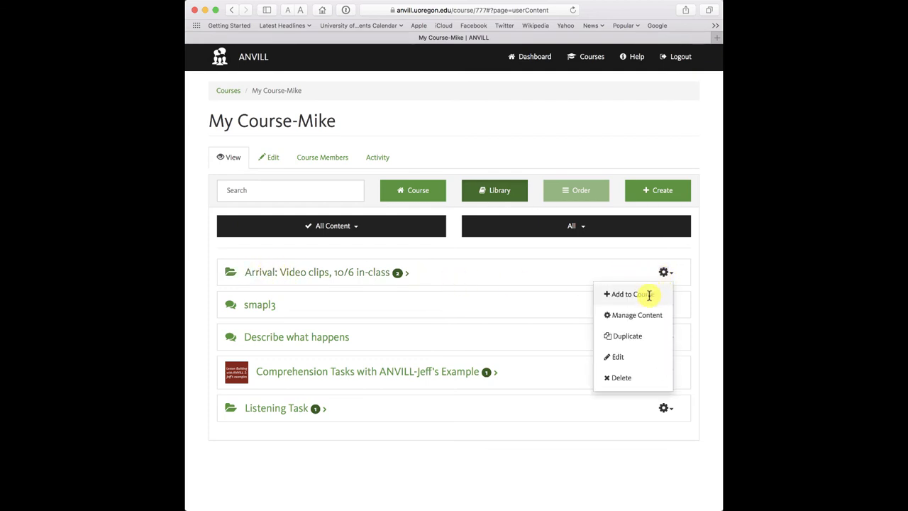
click(624, 293)
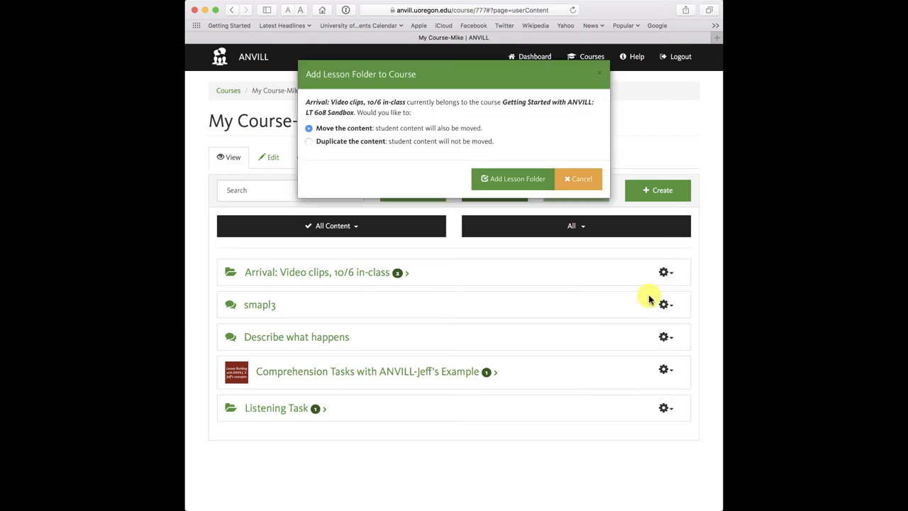
mouse_move(347, 149)
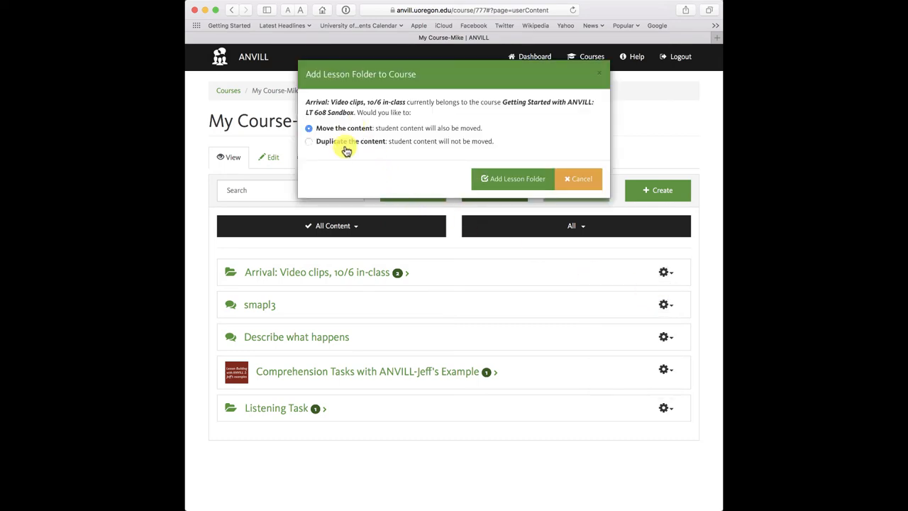
mouse_move(358, 136)
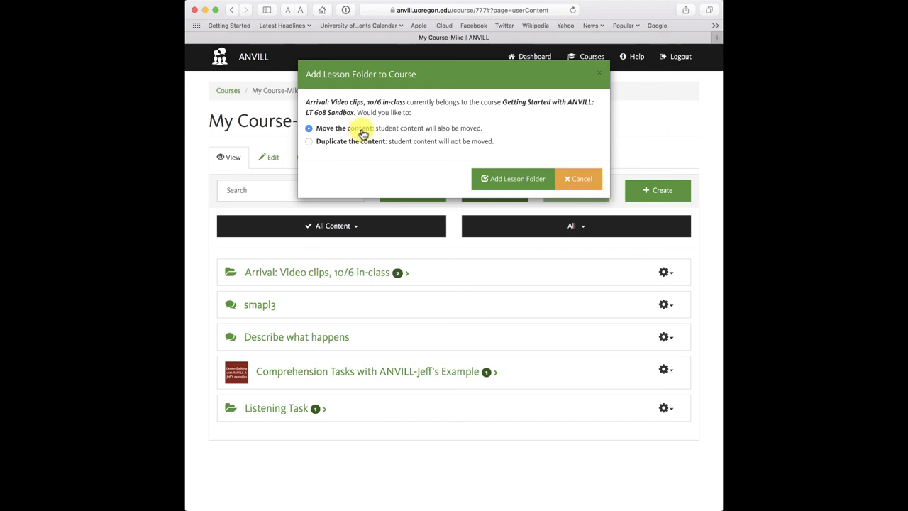
click(512, 179)
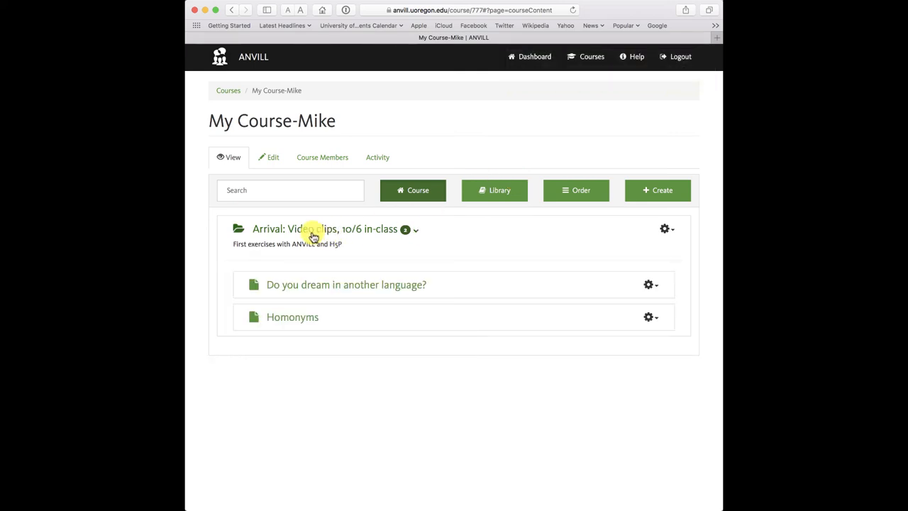
mouse_move(310, 241)
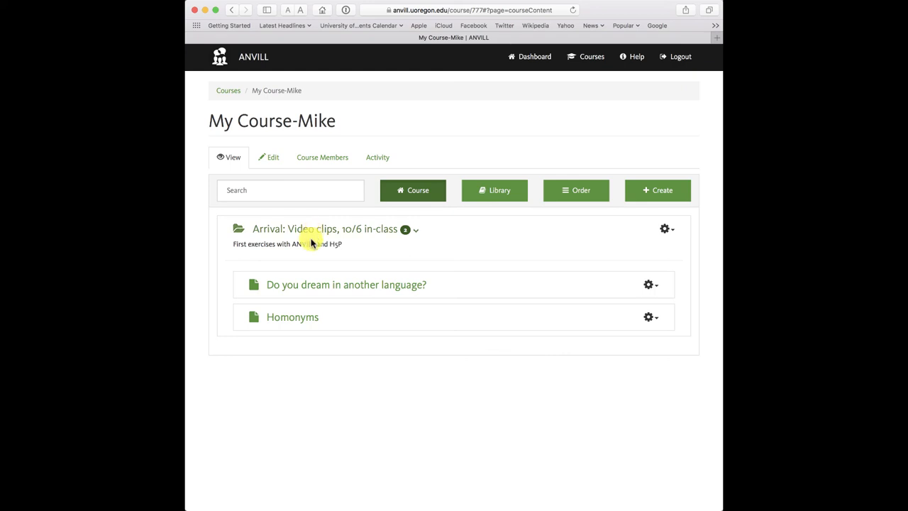
mouse_move(292, 316)
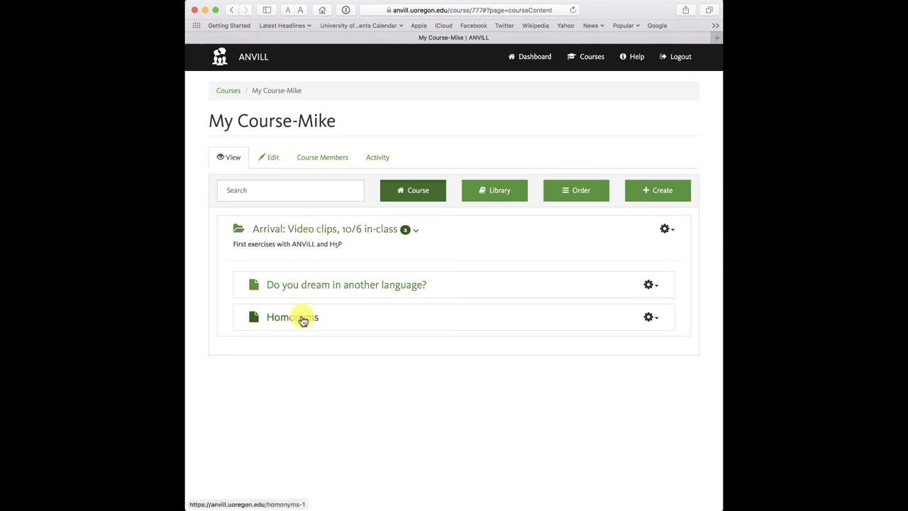